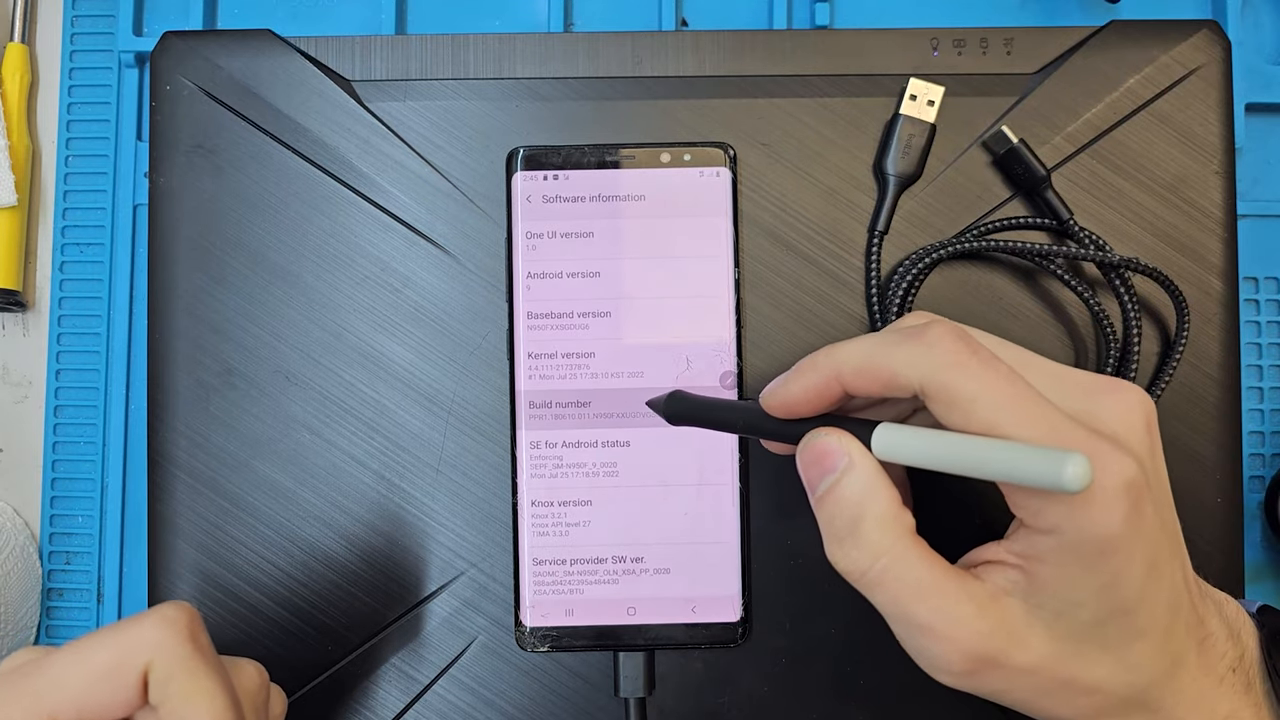
# - Unlock Developer options via Build number and verify OEM unlocking is enabled
pyautogui.click(590, 420)
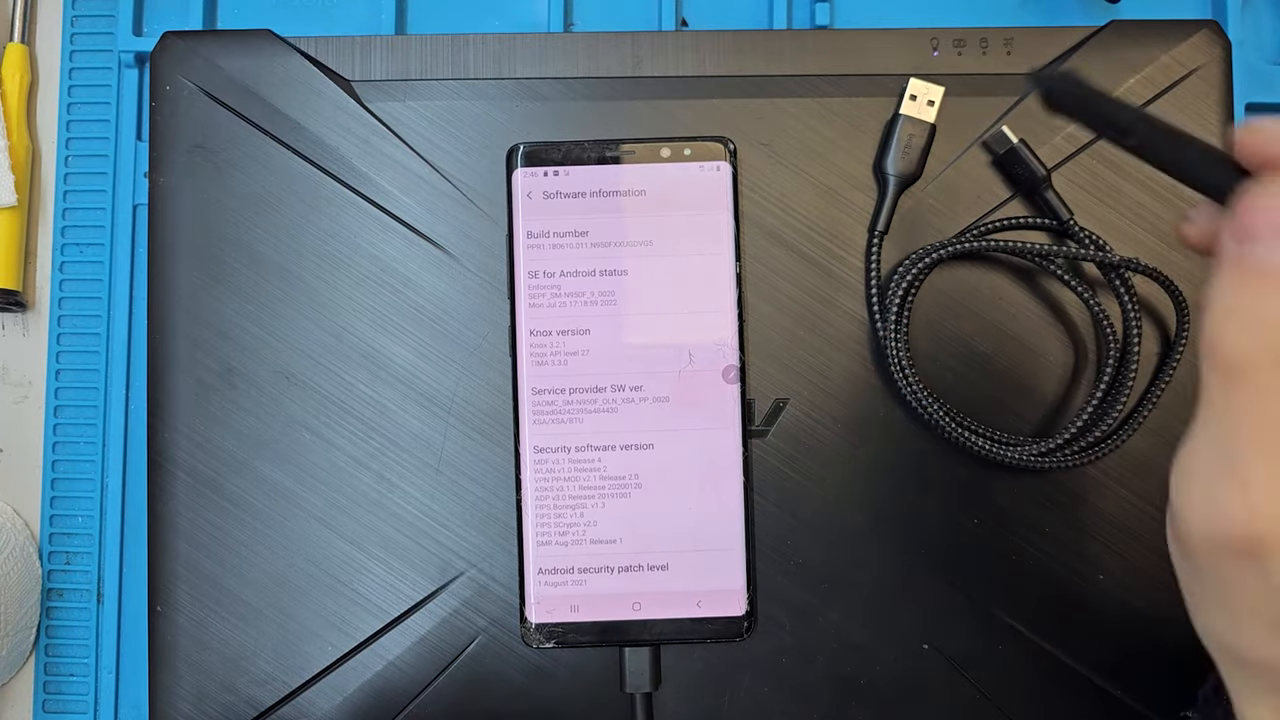
pyautogui.click(528, 192)
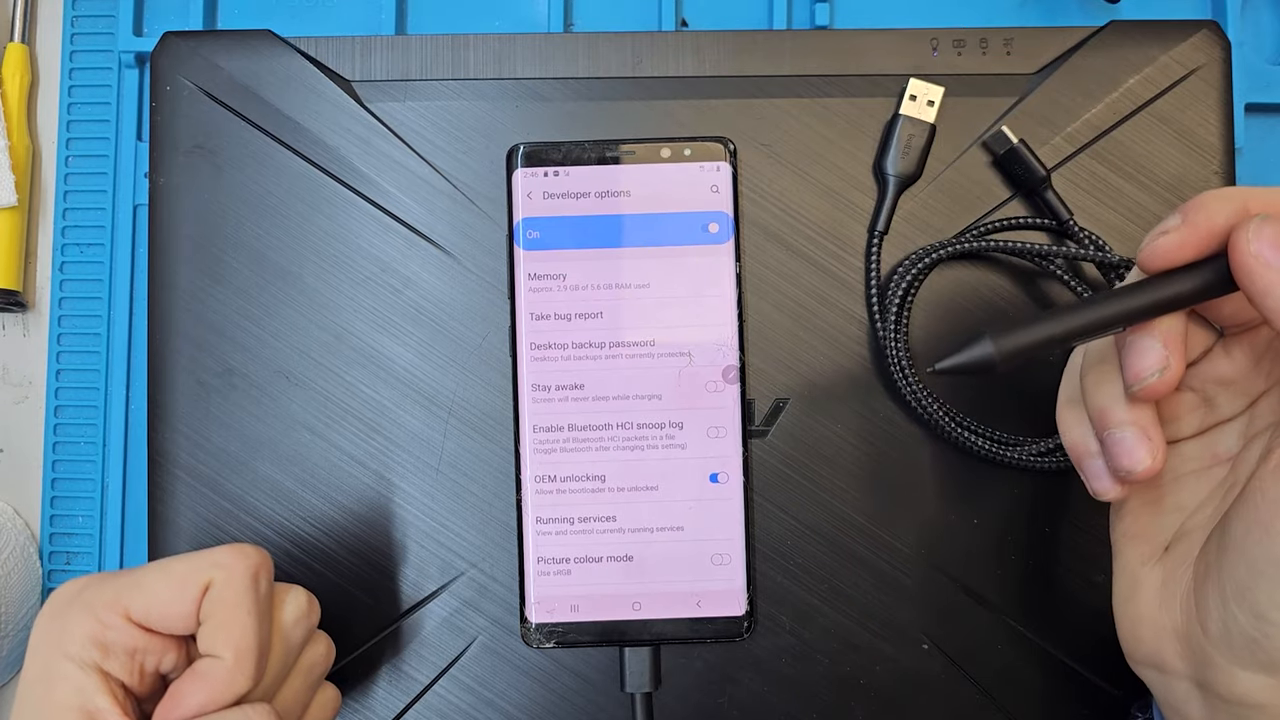
# - Return to main Settings, open Accounts and view the signed-in Google account's details
pyautogui.click(528, 194)
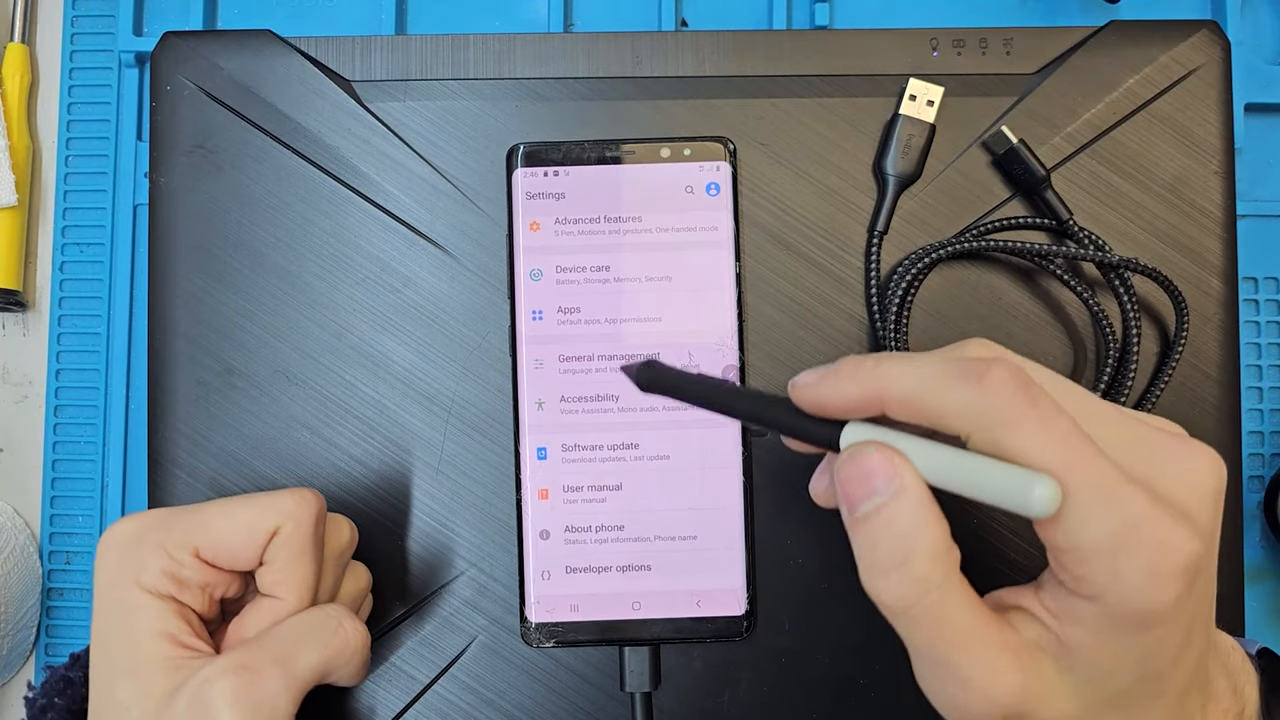
pyautogui.scroll(-3)
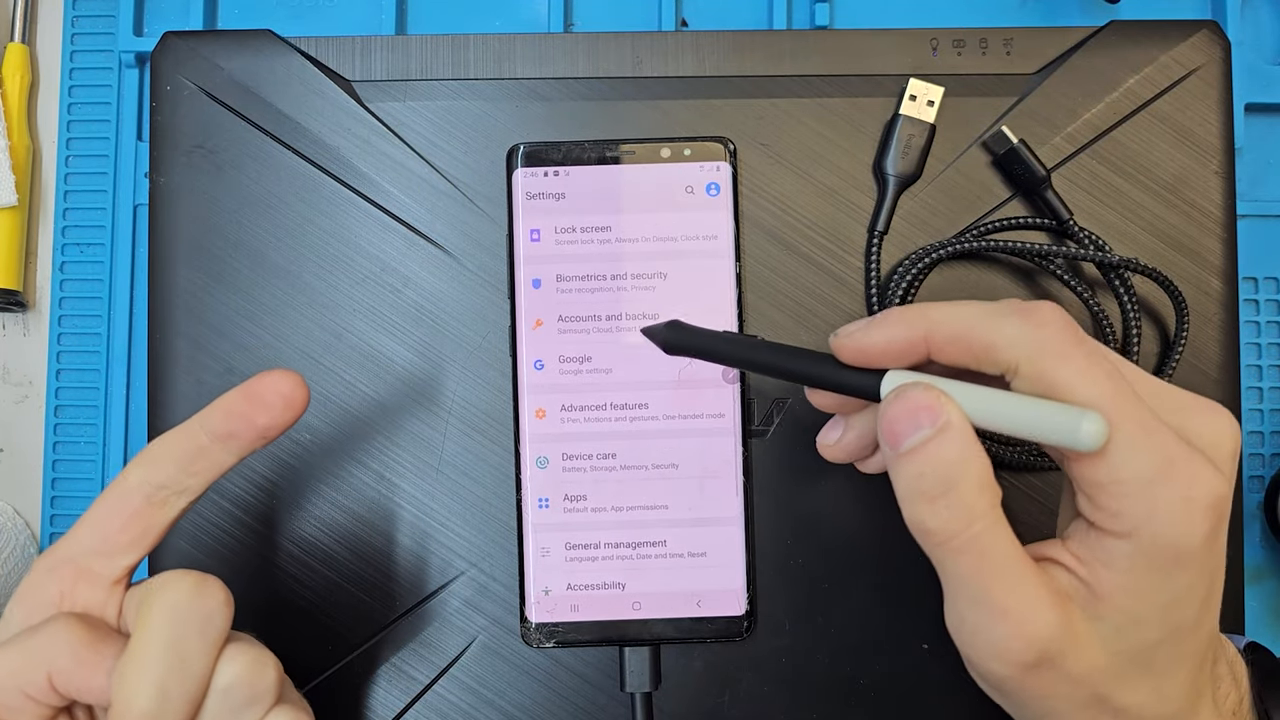
pyautogui.click(587, 365)
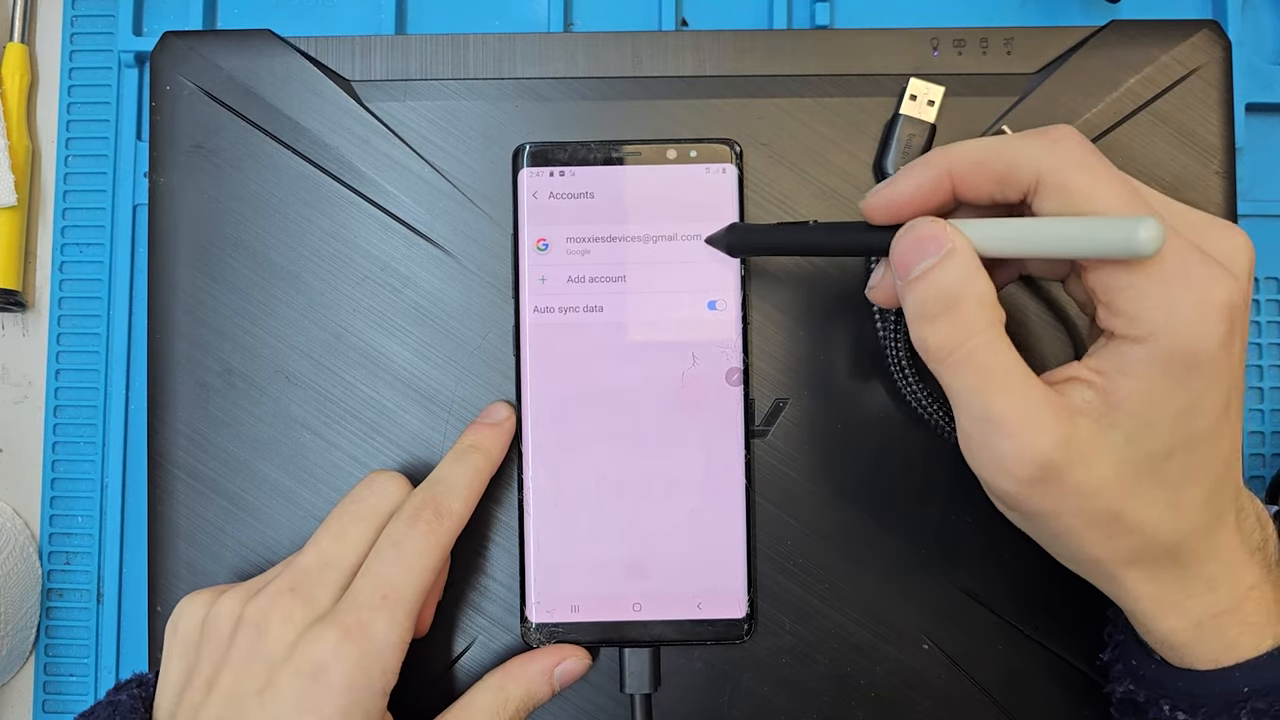
pyautogui.click(632, 245)
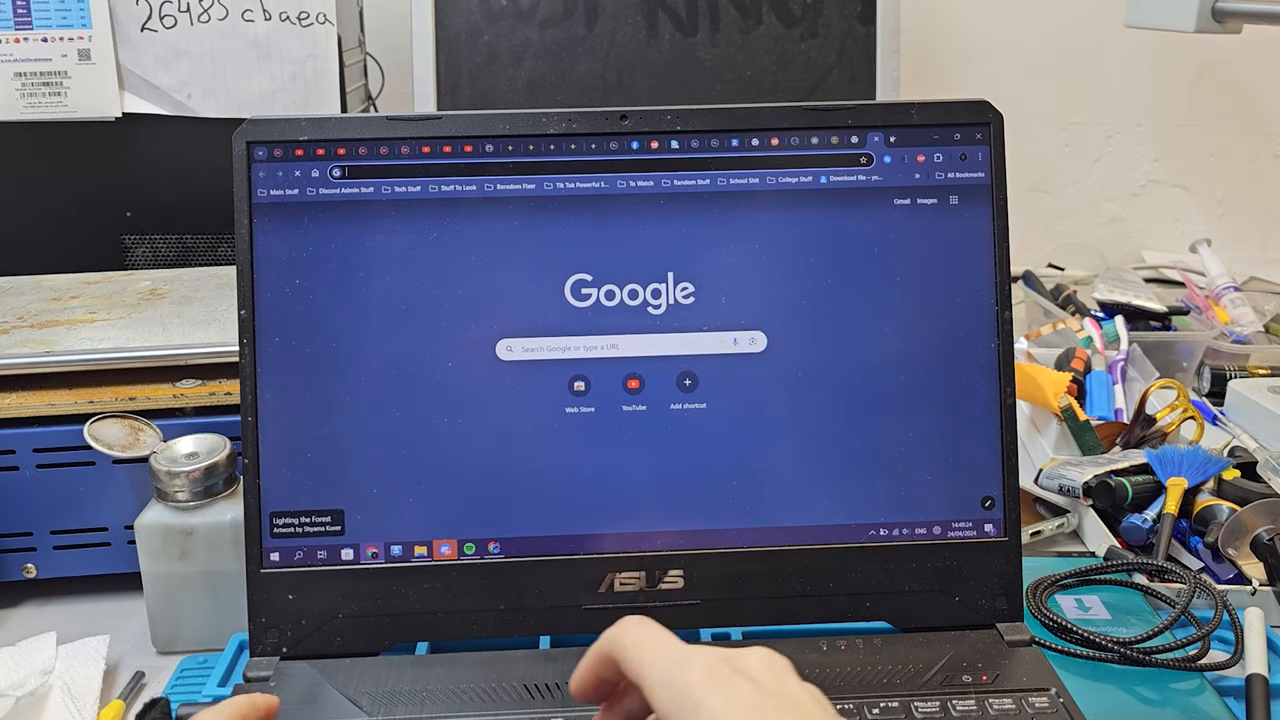
# - Enter the Google search 'twrp samsung note 8' in Chrome's address bar
pyautogui.write('t')
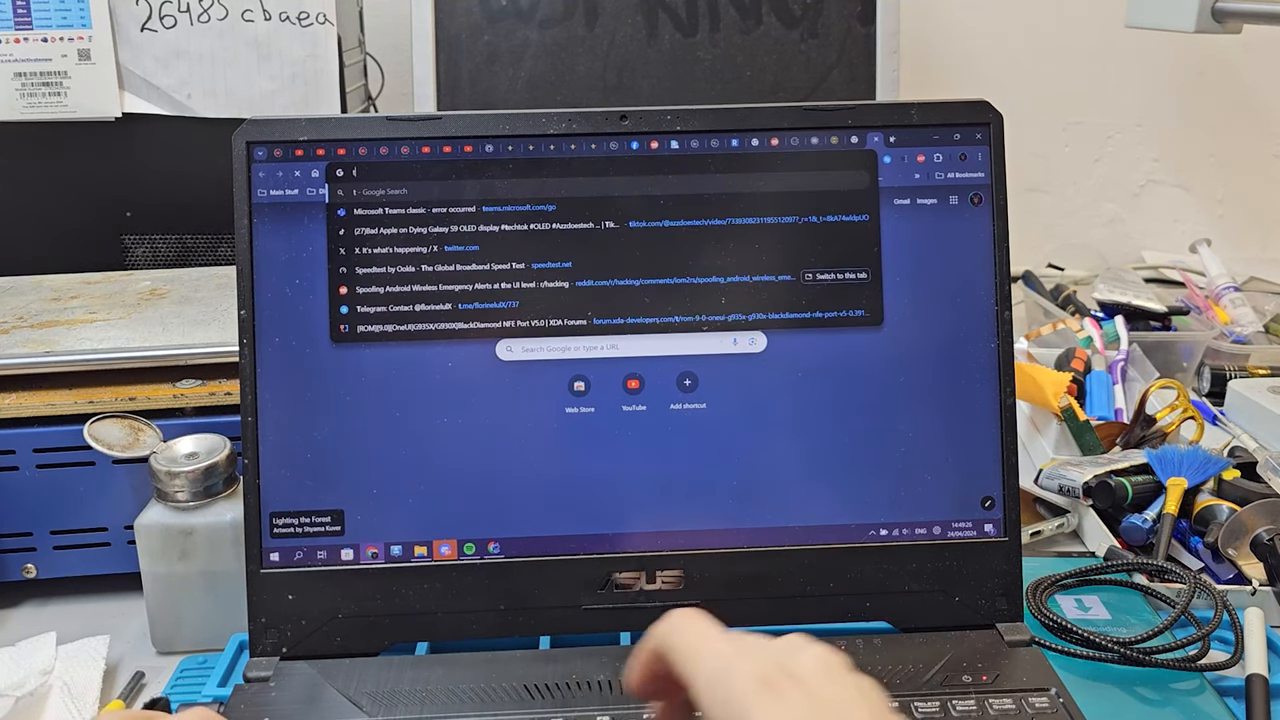
pyautogui.write('twrp')
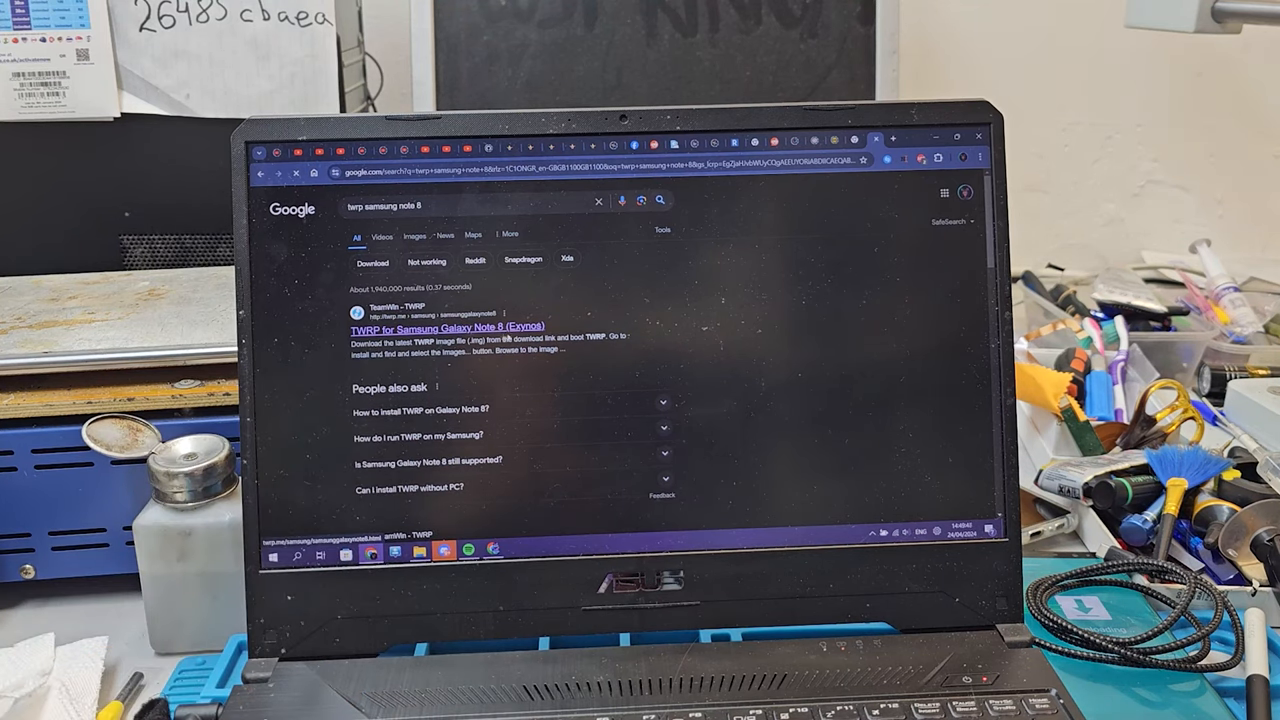
# - Open the Galaxy Note 8 (Exynos) TWRP page and the twrp-3.6.2_9-0-greatlte.img.tar link
pyautogui.click(438, 328)
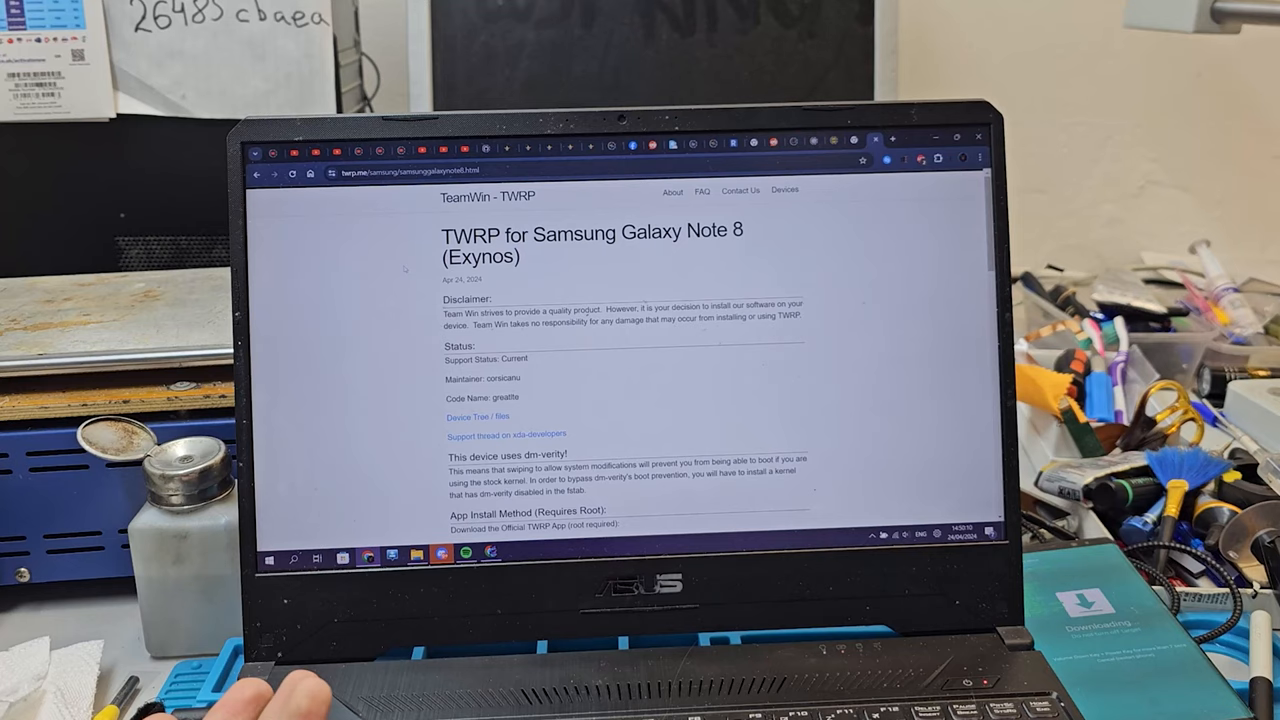
pyautogui.scroll(-3)
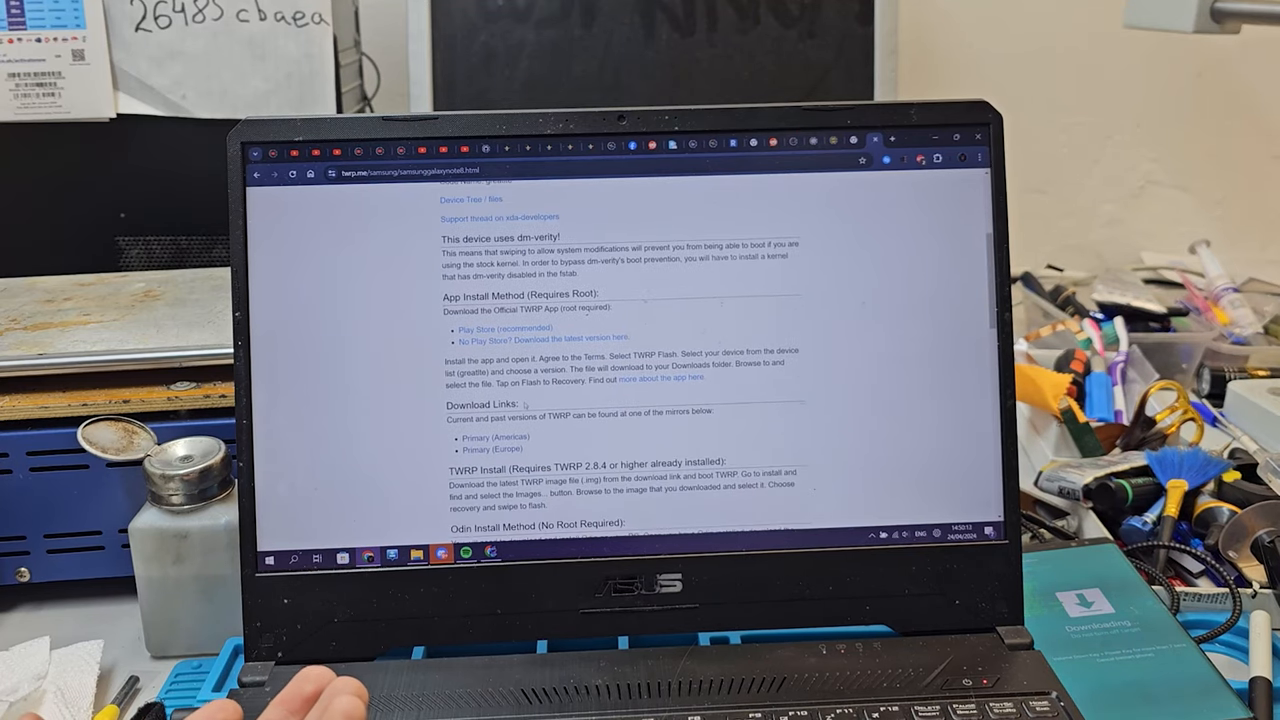
pyautogui.scroll(-3)
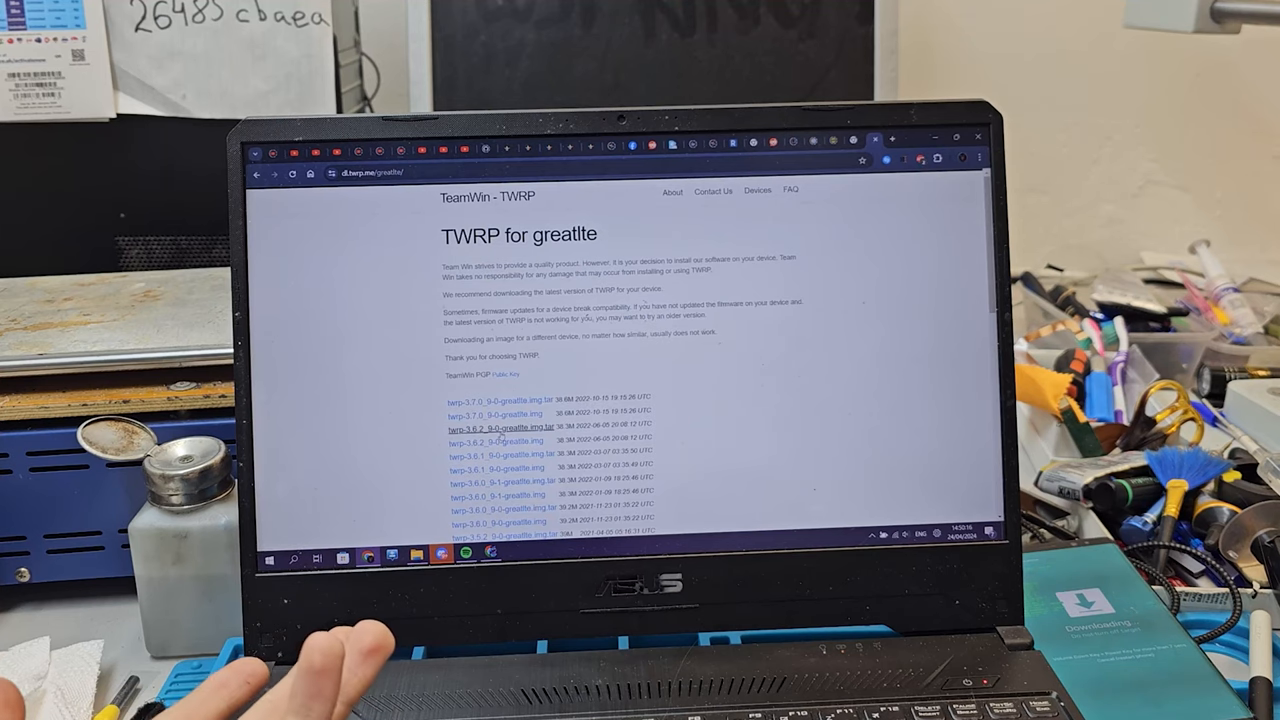
pyautogui.scroll(-3)
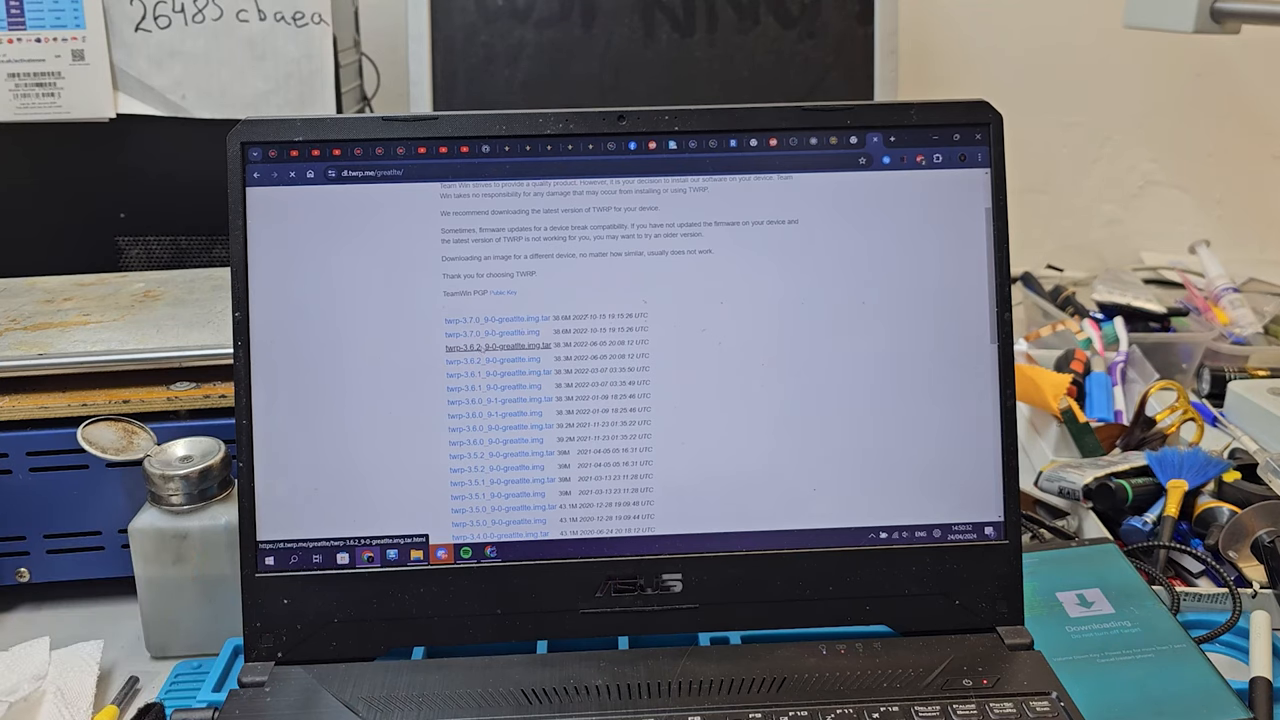
pyautogui.click(488, 349)
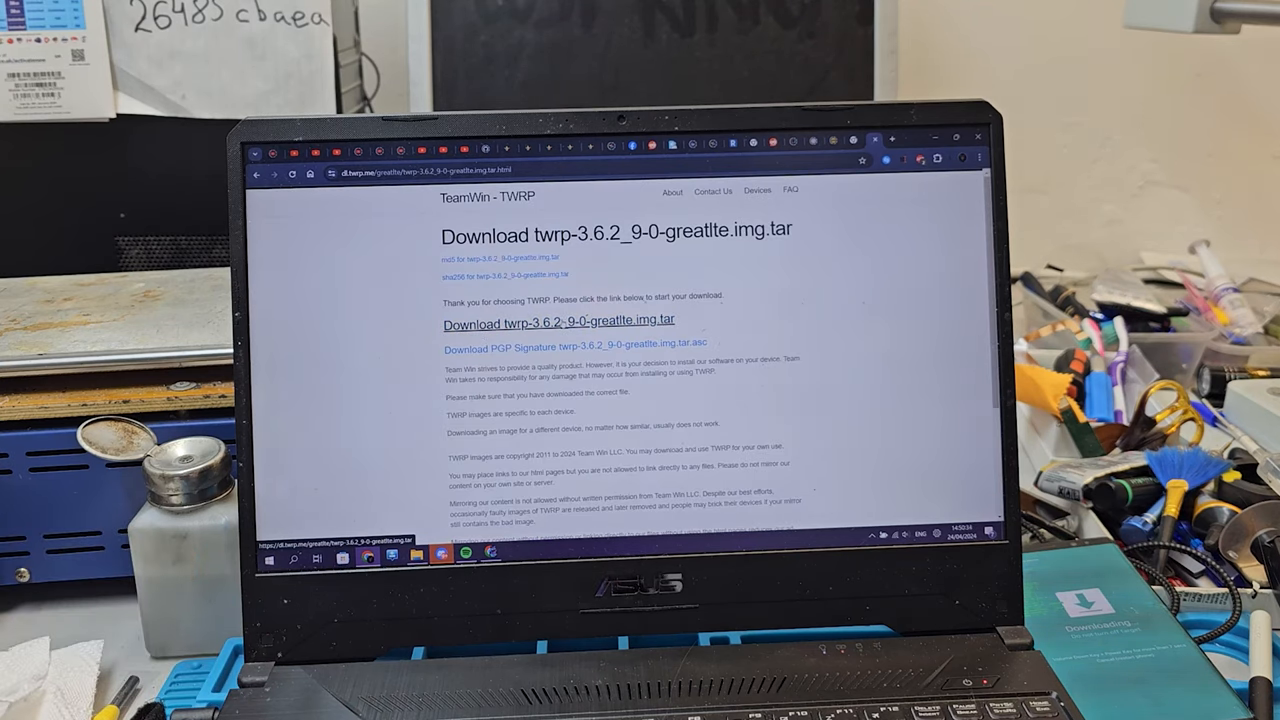
# - Start downloading twrp-3.6.2_9-0-greatlte.img.tar from dl.twrp.me
pyautogui.click(555, 323)
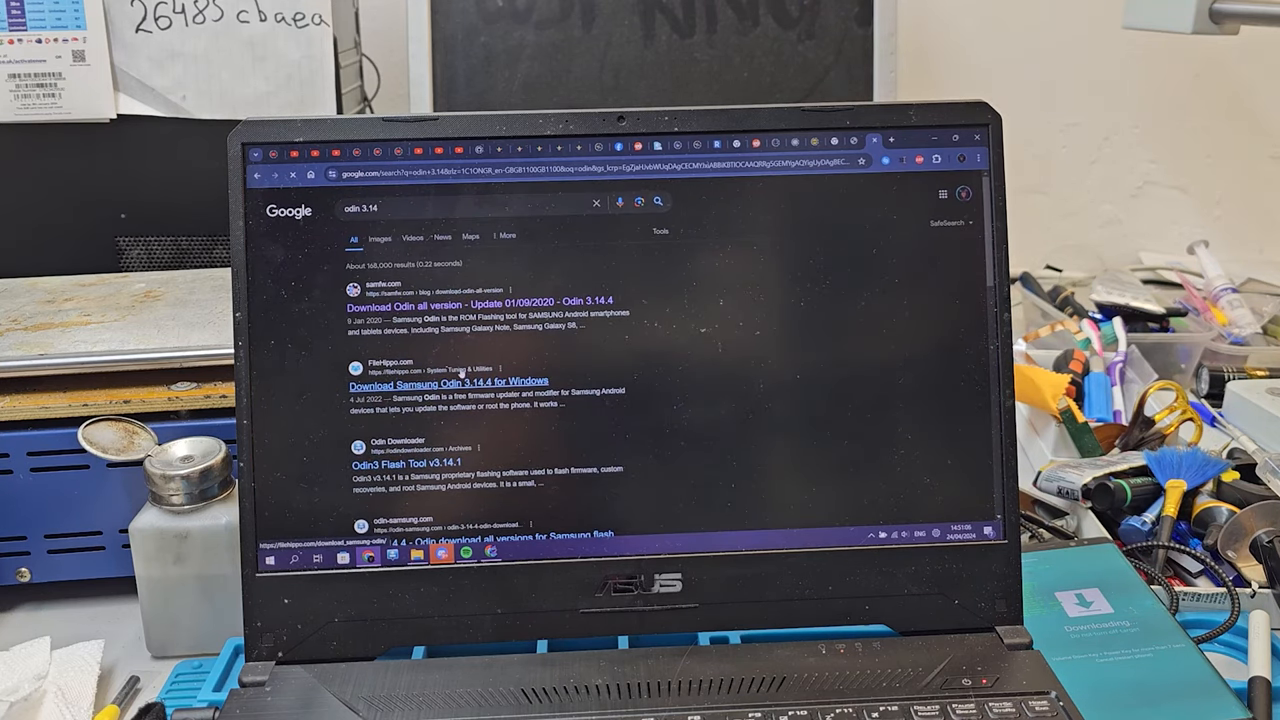
# - Open the 'Odin3 Flash Tool v3.14.1' result from Odin Downloader
pyautogui.scroll(-3)
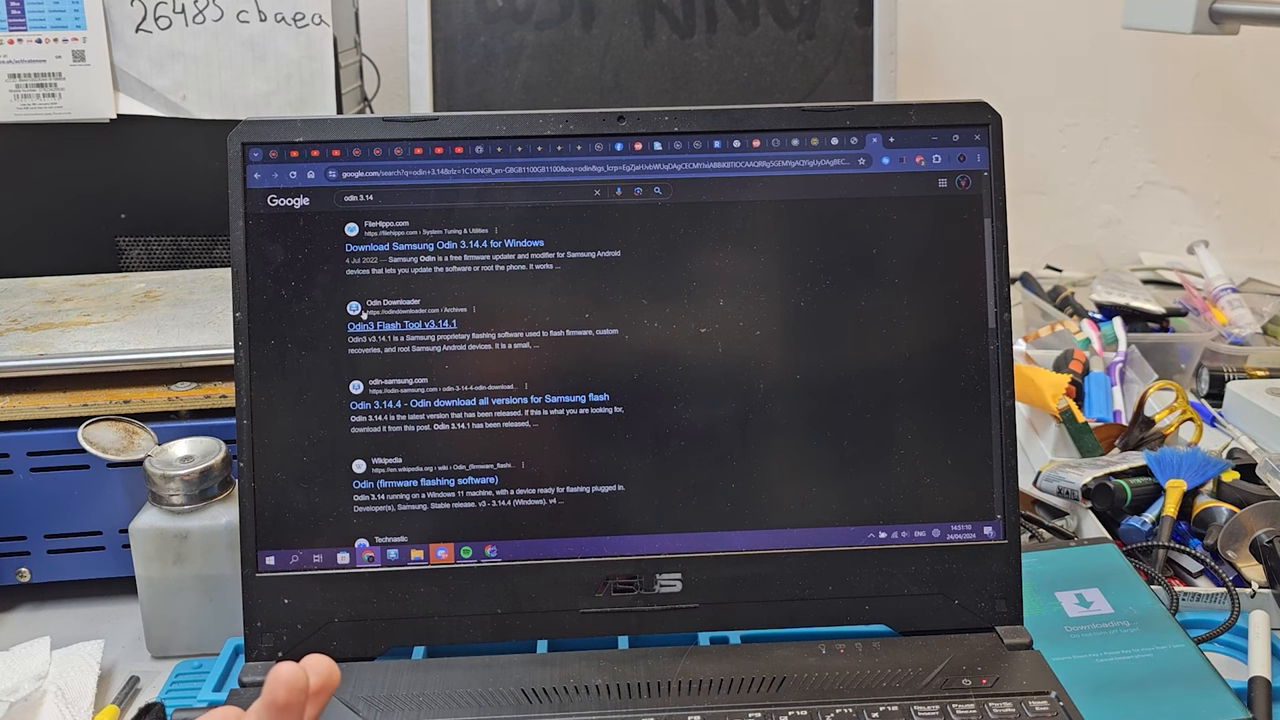
pyautogui.click(390, 324)
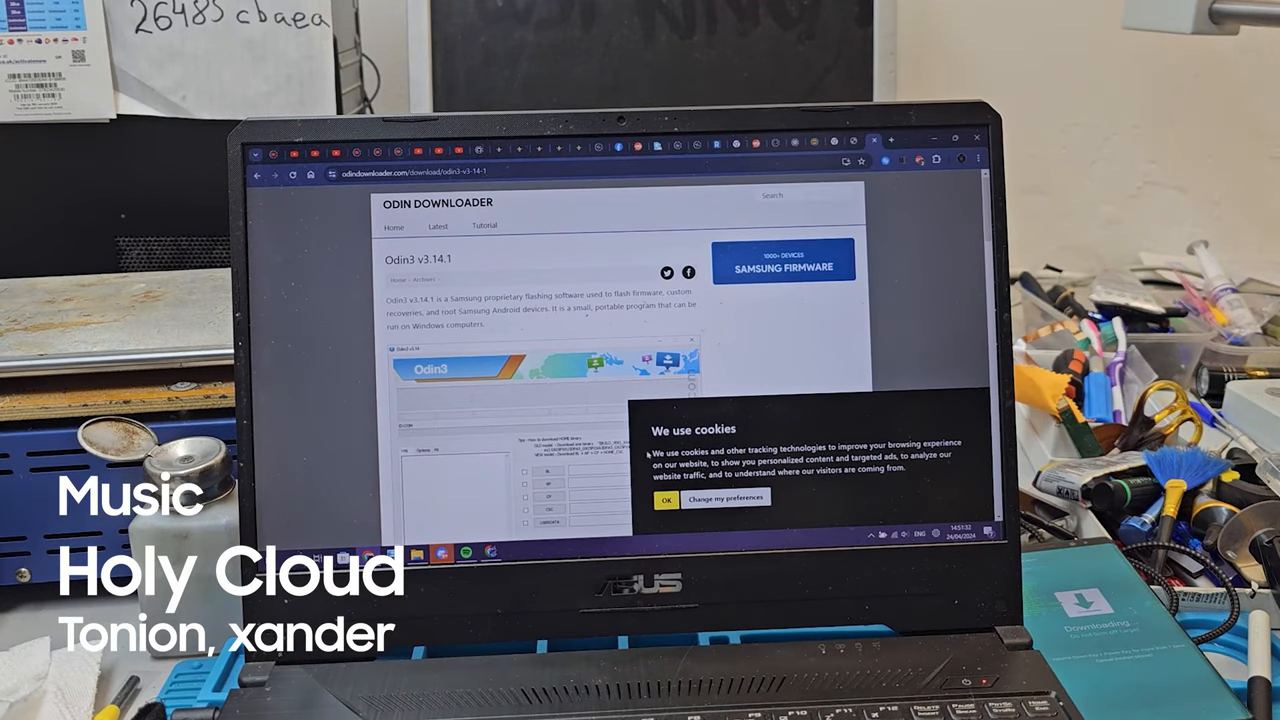
# - Dismiss the Odin Downloader site's cookie consent notice
pyautogui.click(665, 498)
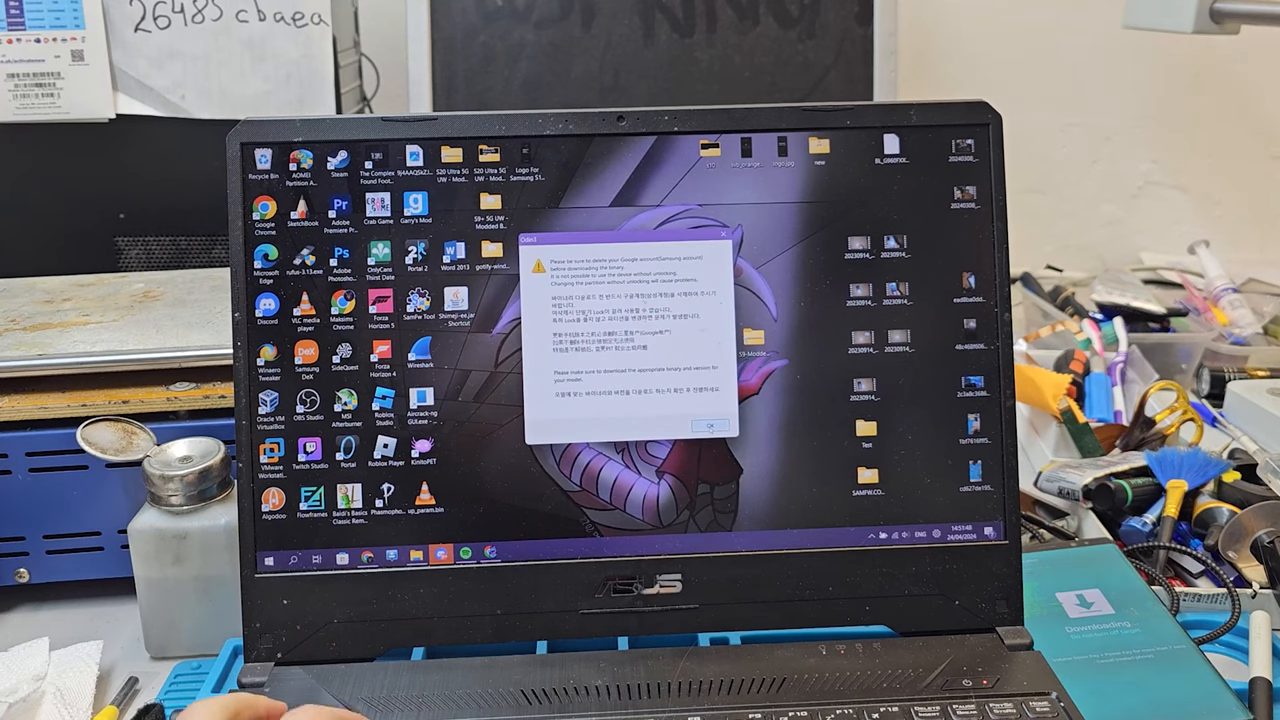
# - Dismiss Odin3's startup warning and browse Downloads for the AP slot file
pyautogui.click(710, 423)
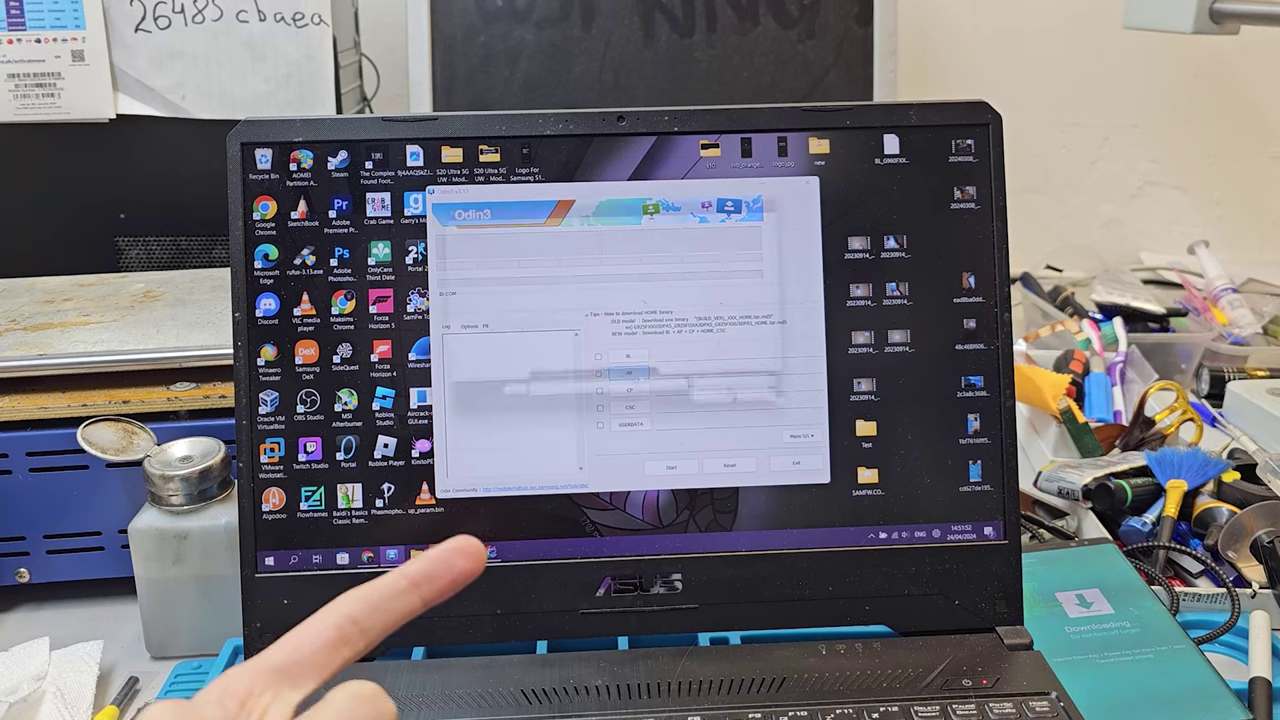
pyautogui.click(626, 370)
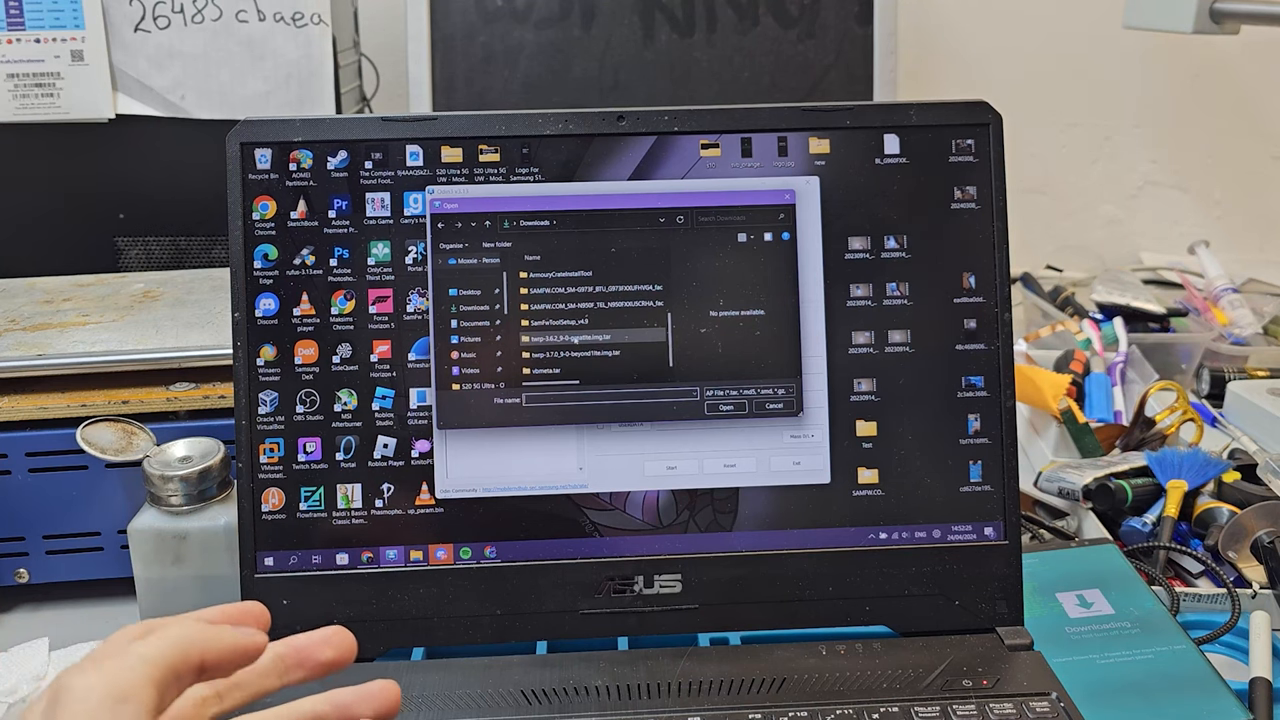
# - Load twrp-3.6.2_9-0-greatlte.img.tar into the AP slot and show the Options tab
pyautogui.click(724, 407)
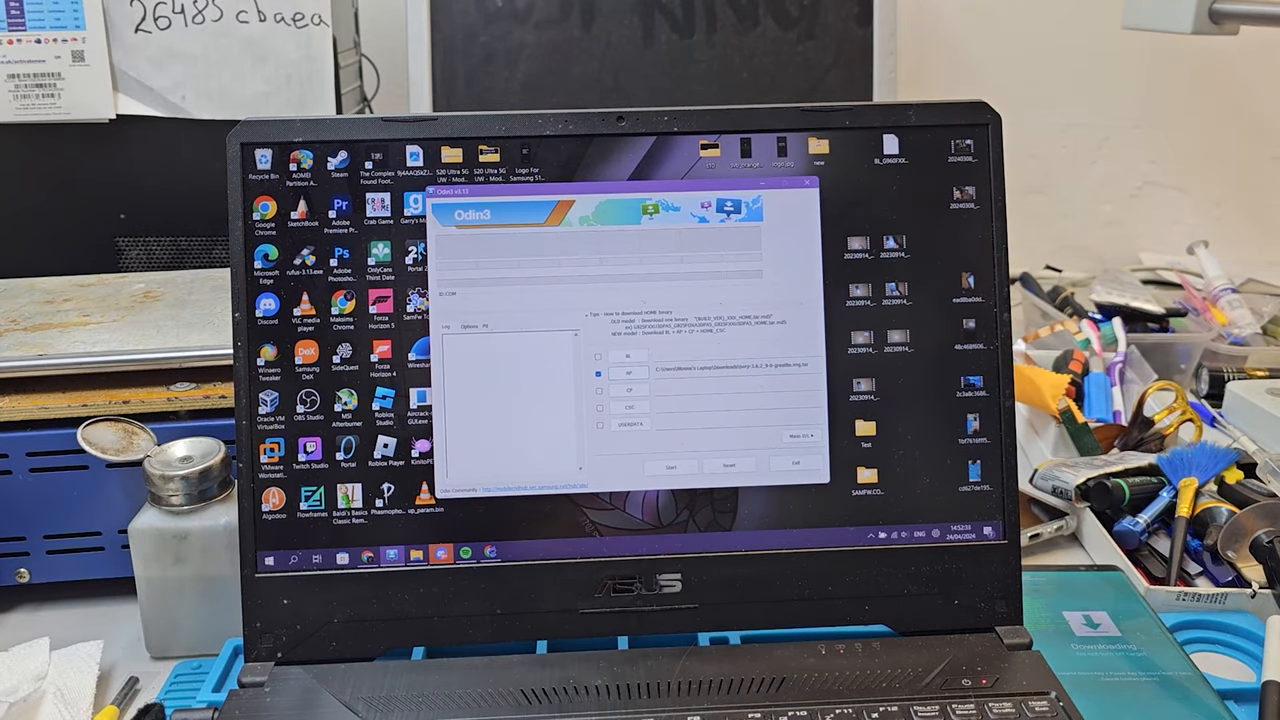
pyautogui.click(475, 326)
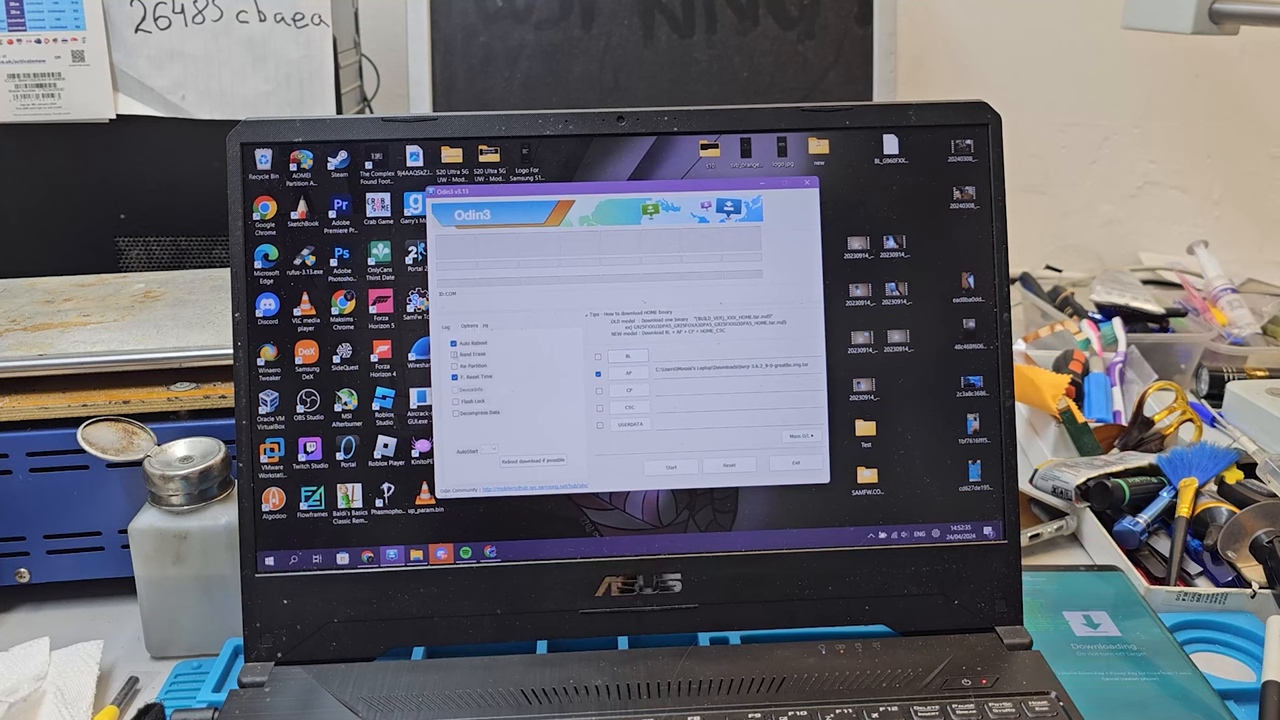